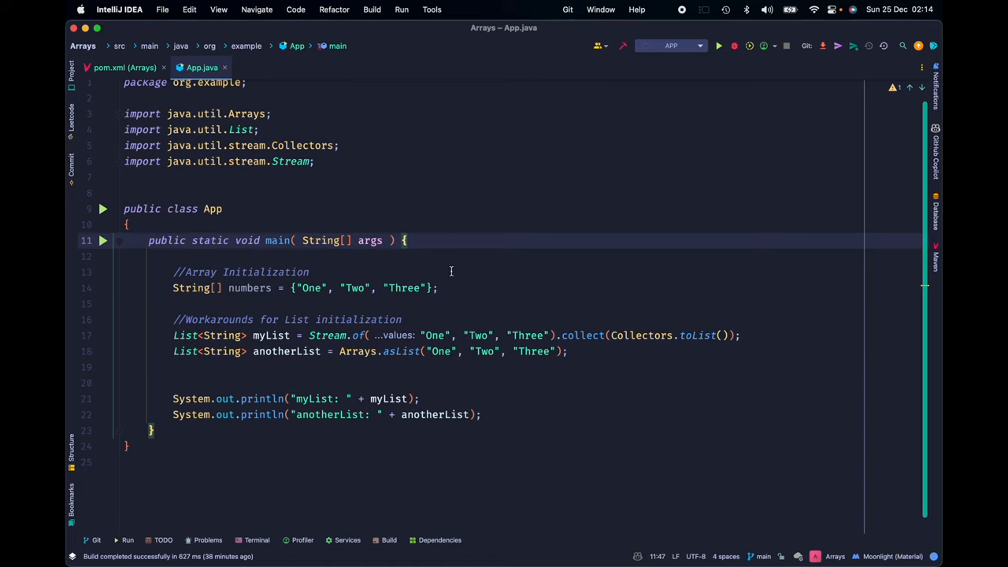
# Open new blank lines below the anotherList declaration, above the print statements.
pyautogui.moveTo(173, 271); pyautogui.dragTo(438, 287)
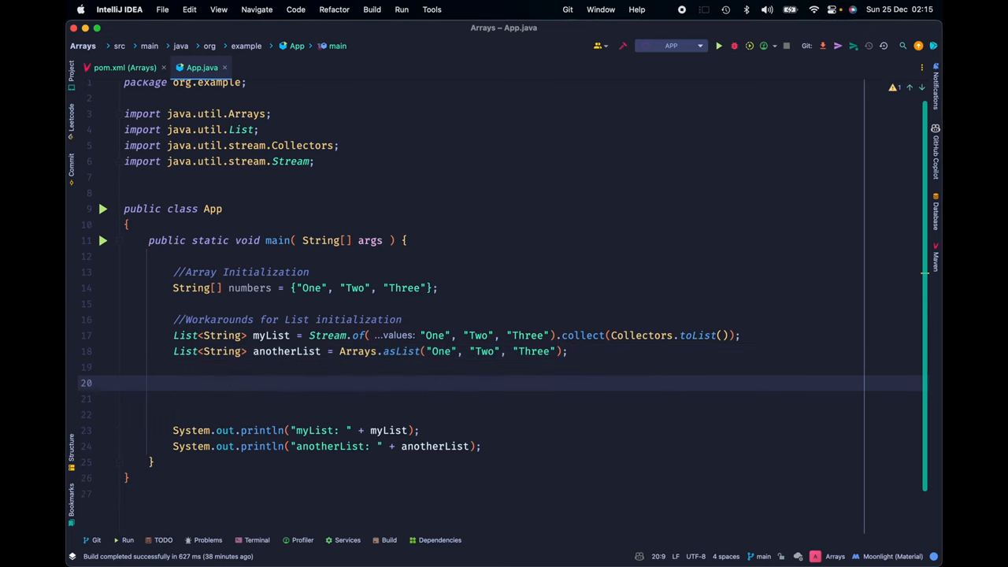
# Add a myList.add("Four") call, run it, then retarget the call to anotherList.
pyautogui.write('myList.add("Four");')
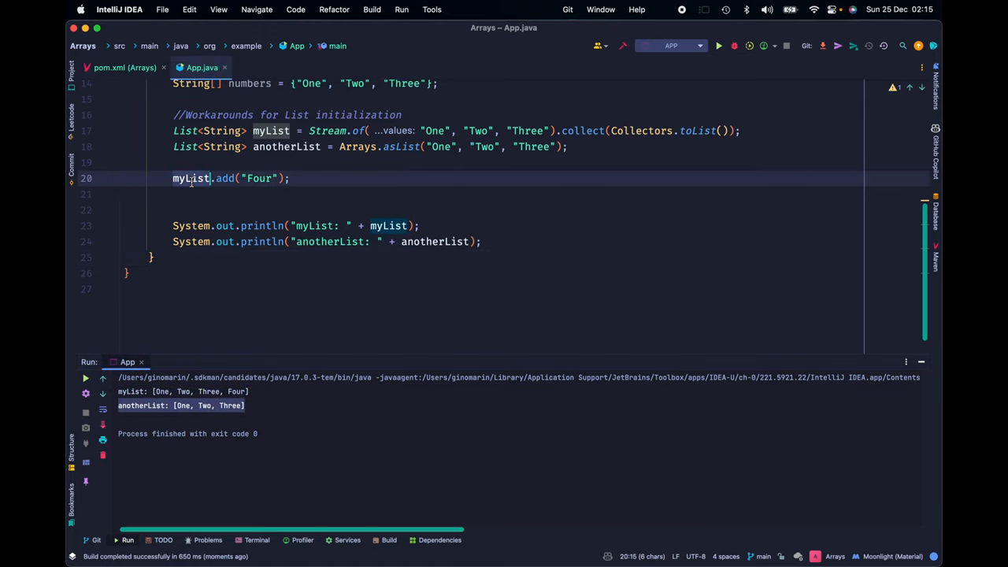
pyautogui.write('anotherList')
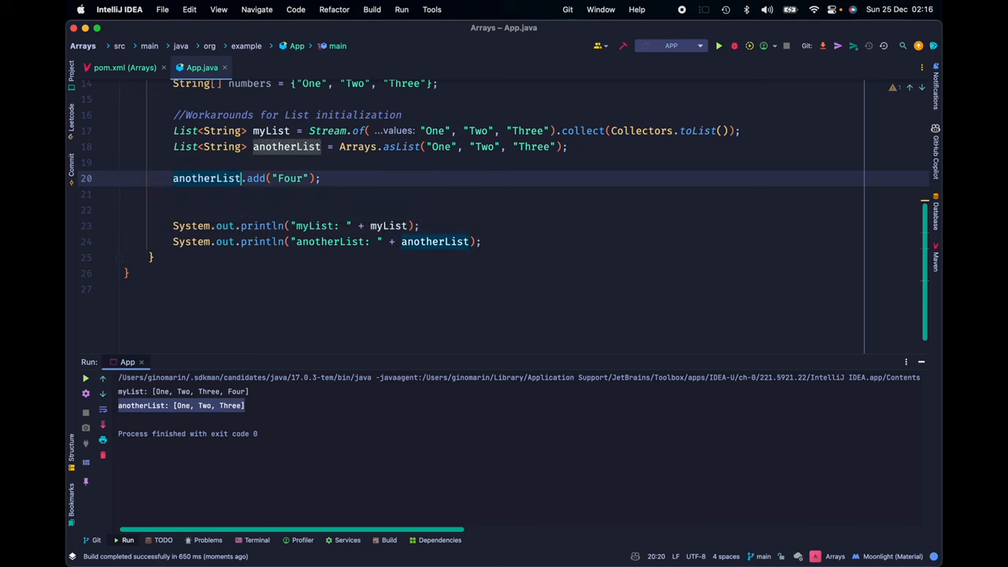
pyautogui.click(717, 44)
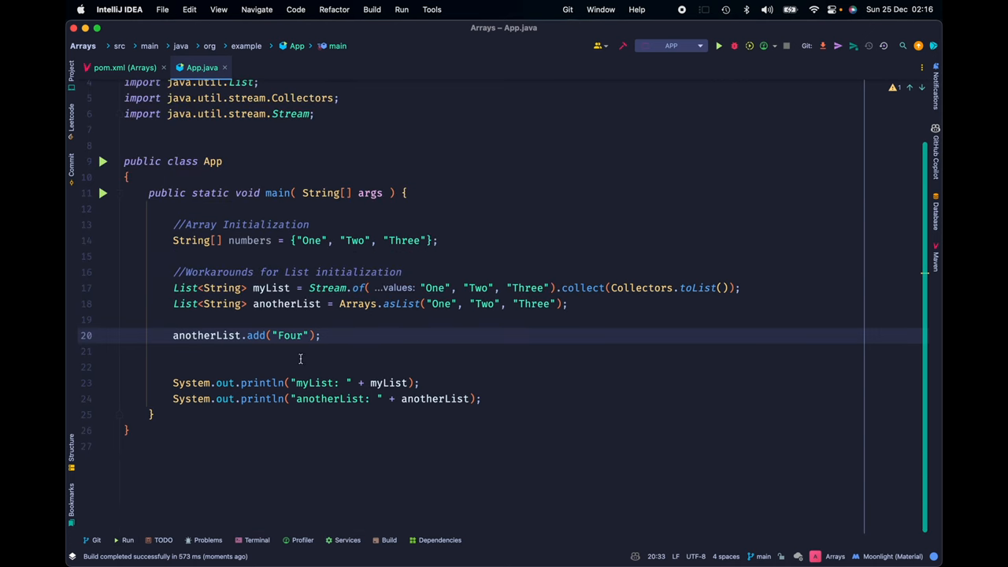
pyautogui.moveTo(339, 370)
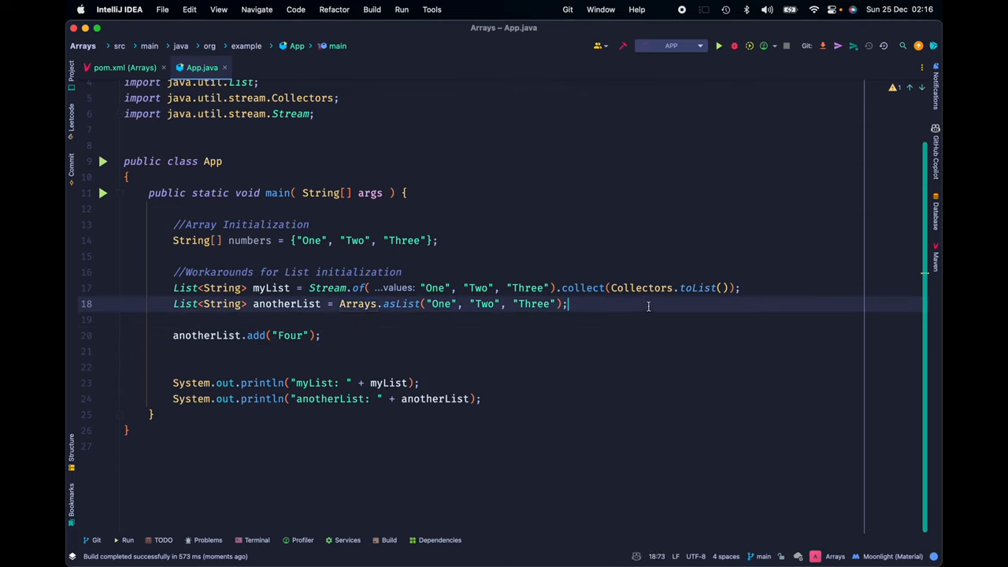
# Append //Immutable to the anotherList line and //Mutable to the myList line.
pyautogui.write('//Immu')
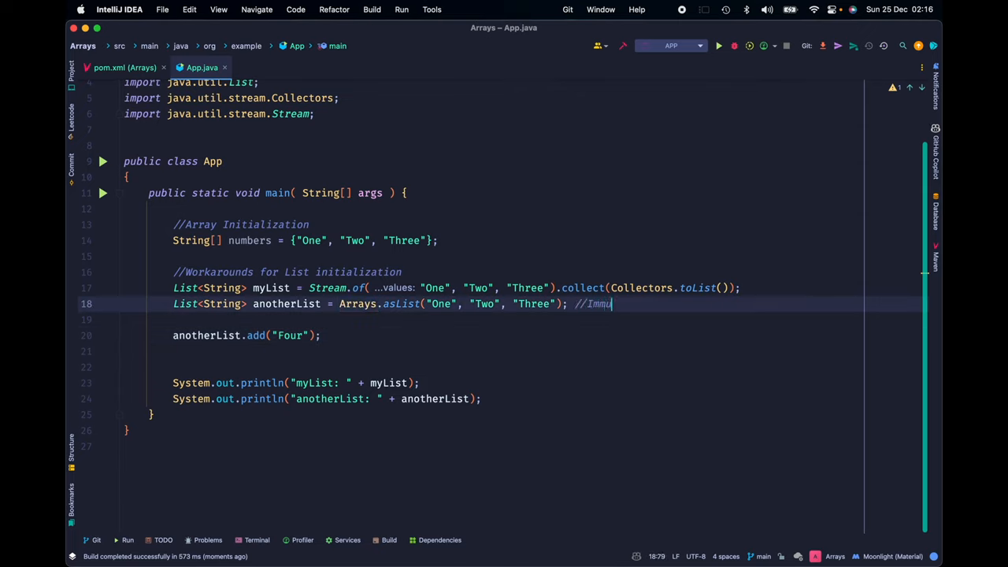
pyautogui.write('table')
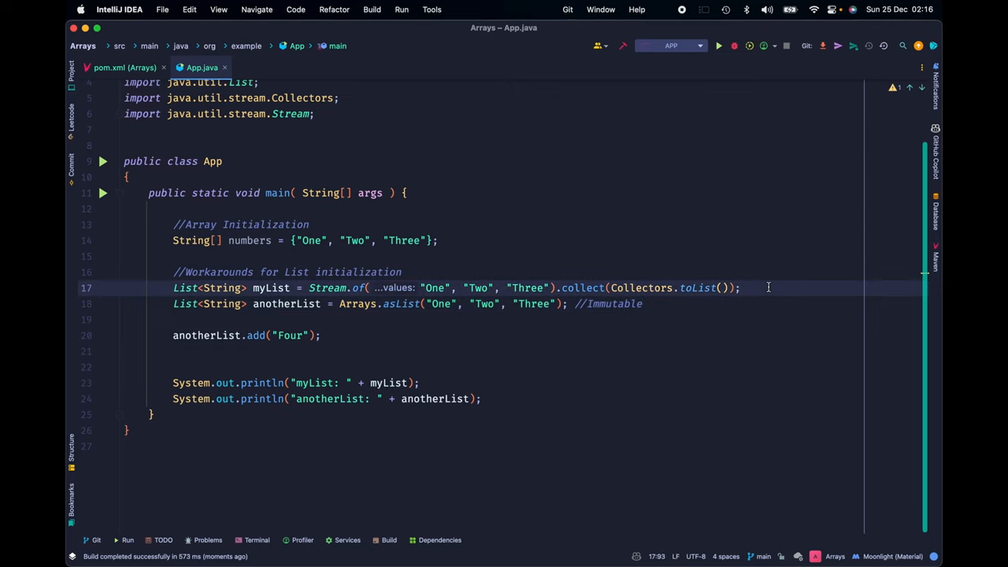
pyautogui.write('//')
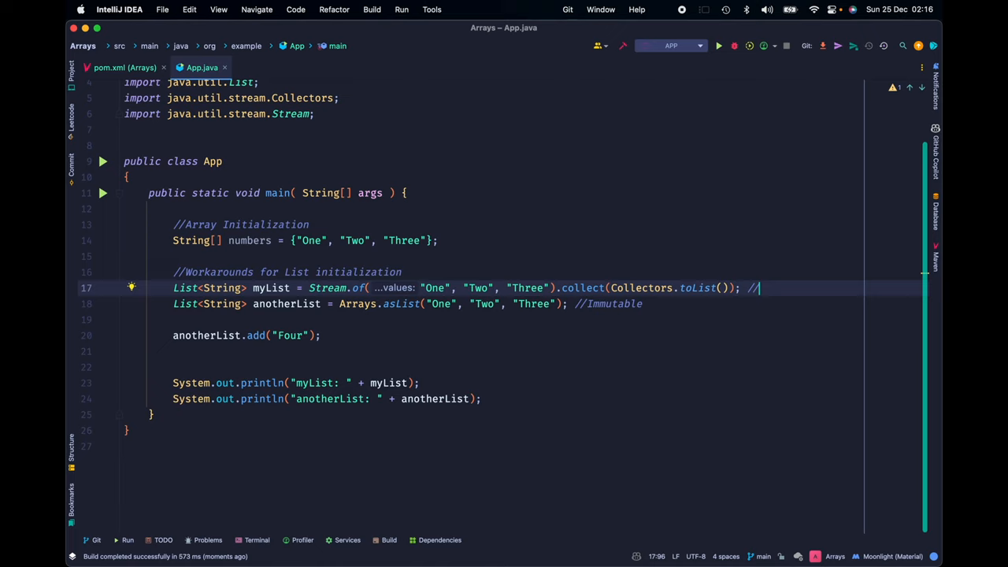
pyautogui.write('Mutable')
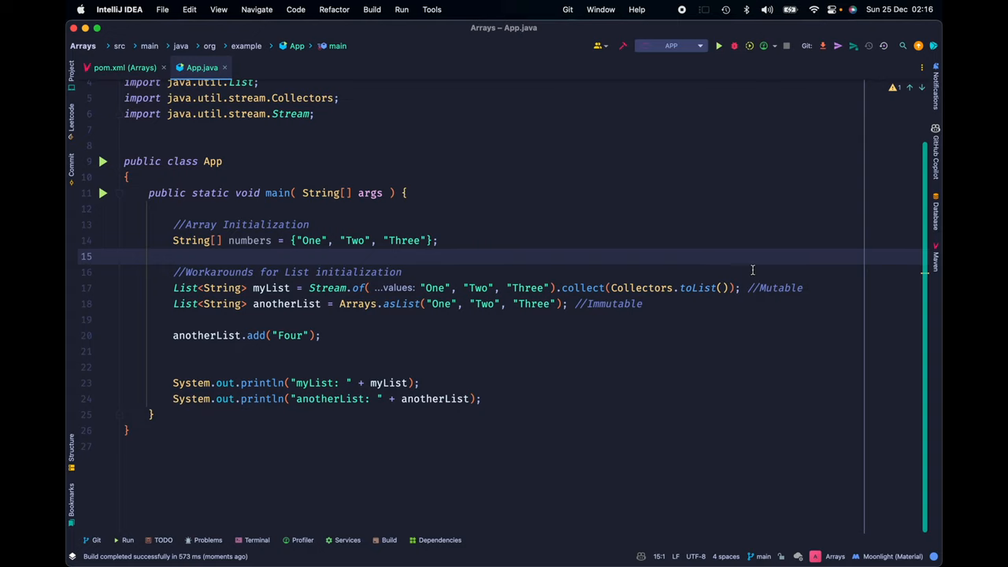
pyautogui.moveTo(640, 393)
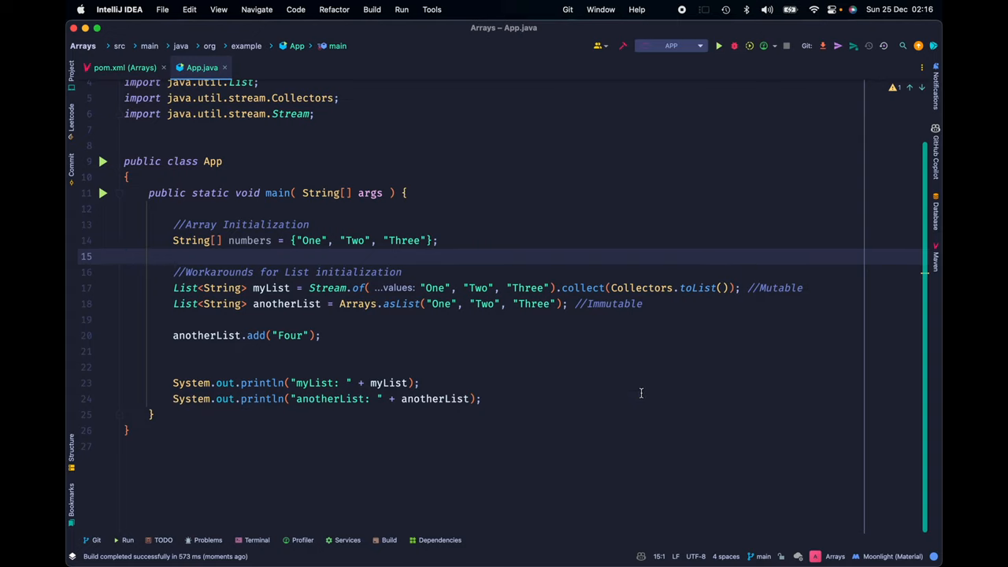